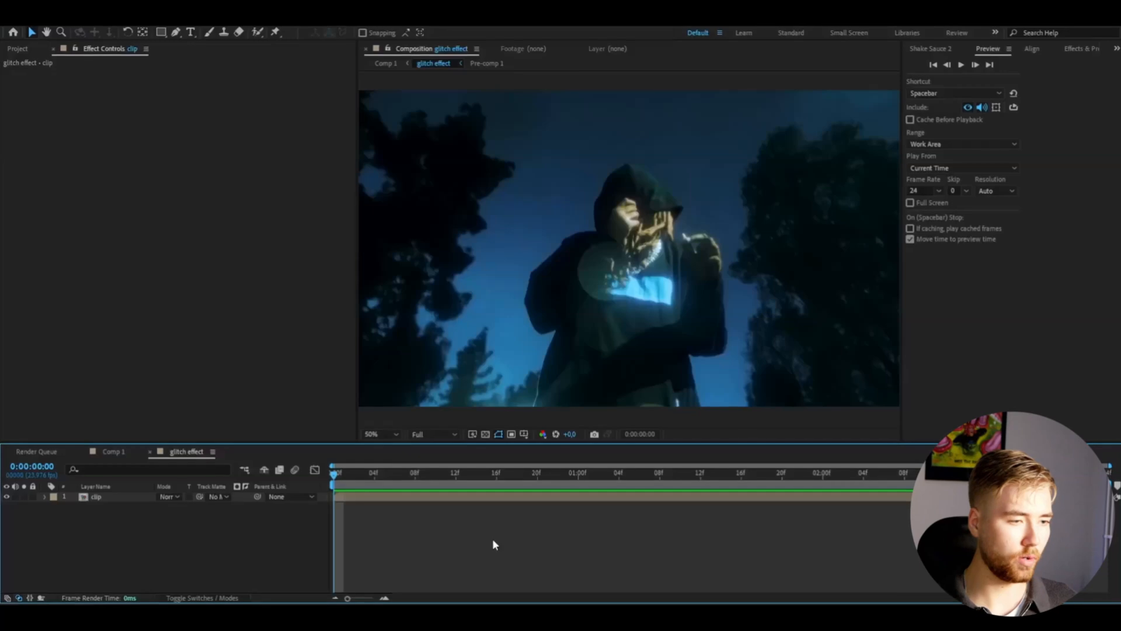
- Add an adjustment layer over the clip and apply Mosaic with 300 horizontal and vertical blocks
left_click(721, 472)
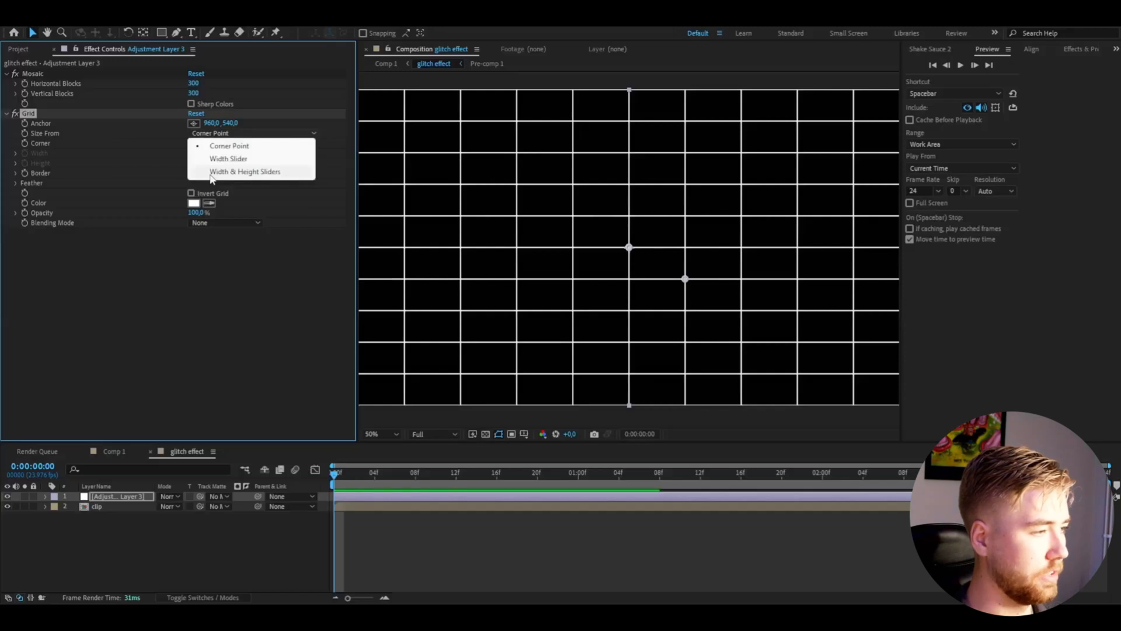
- Set Grid to Width & Height sliders at 6, border 2, inverted, with Overlay blending
left_click(245, 172)
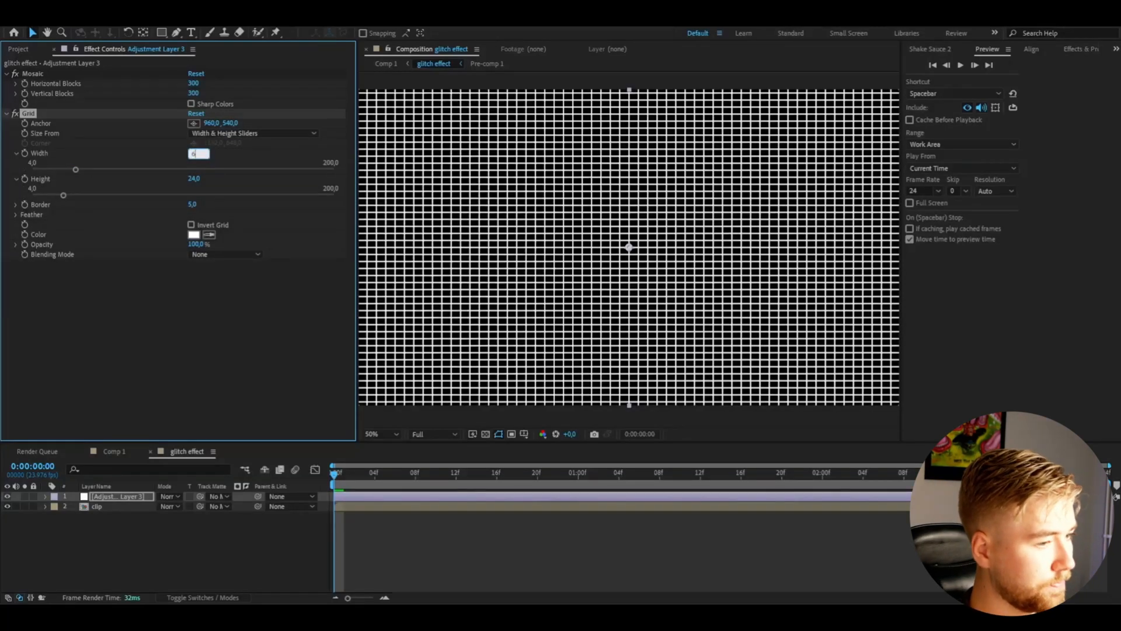
left_click(198, 179)
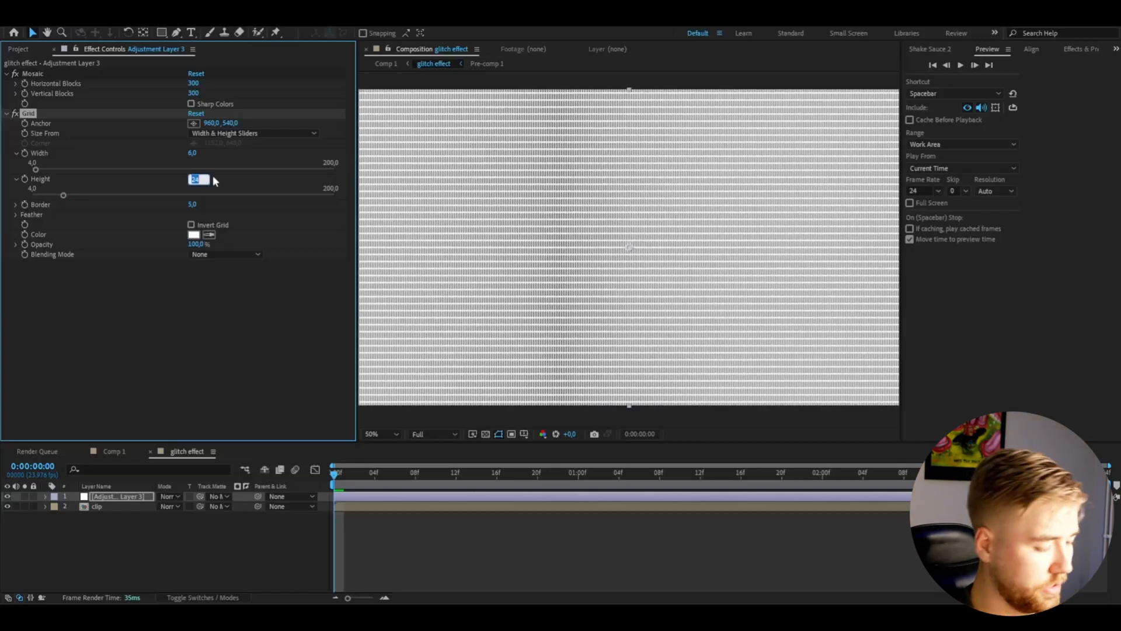
type("6,0")
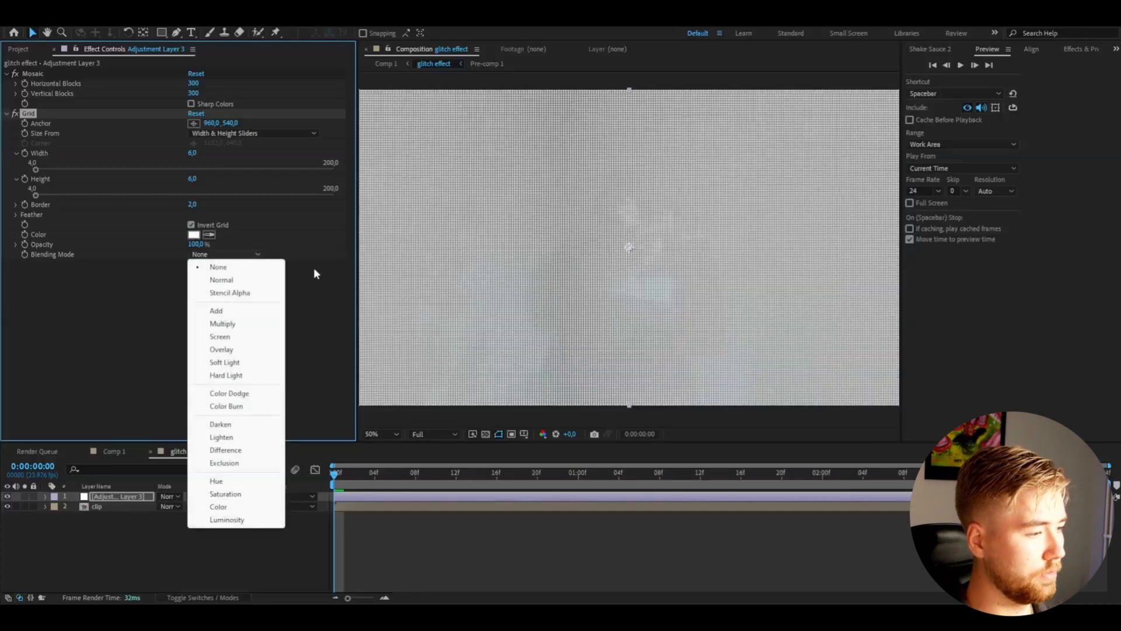
mouse_move(226, 356)
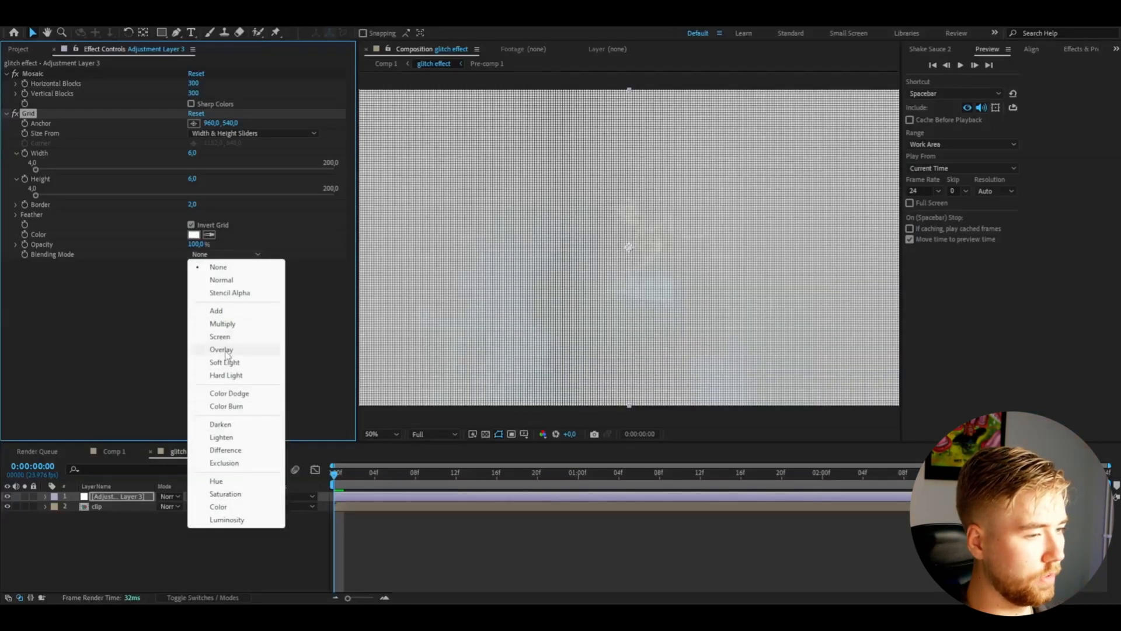
left_click(221, 350)
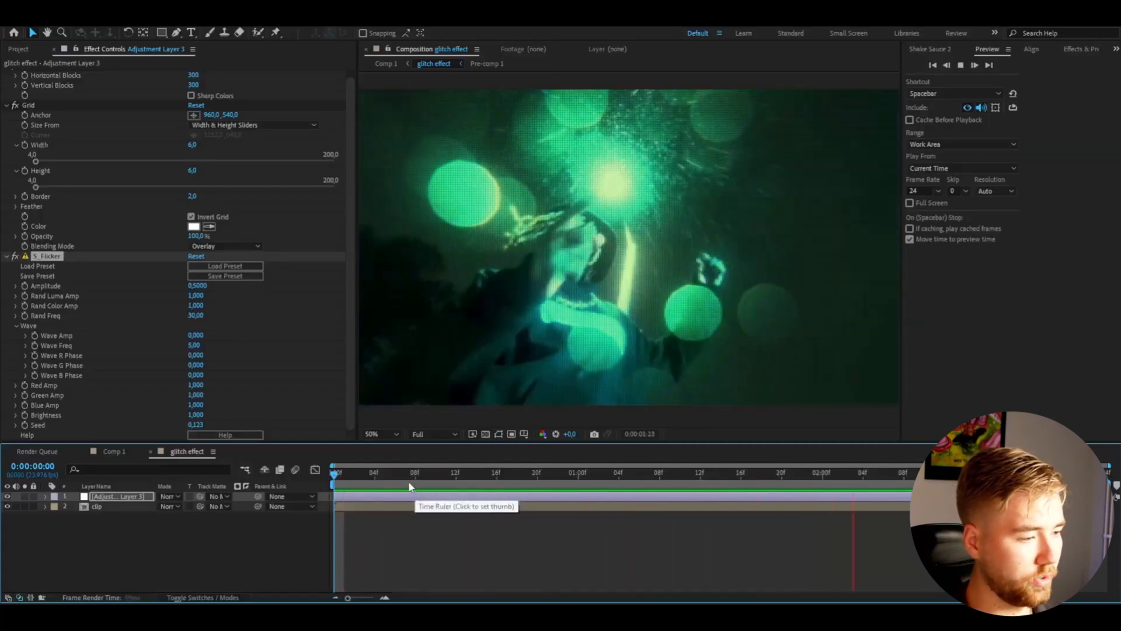
- Apply S_Flicker with defaults and return the playhead to frame 0
left_click(336, 472)
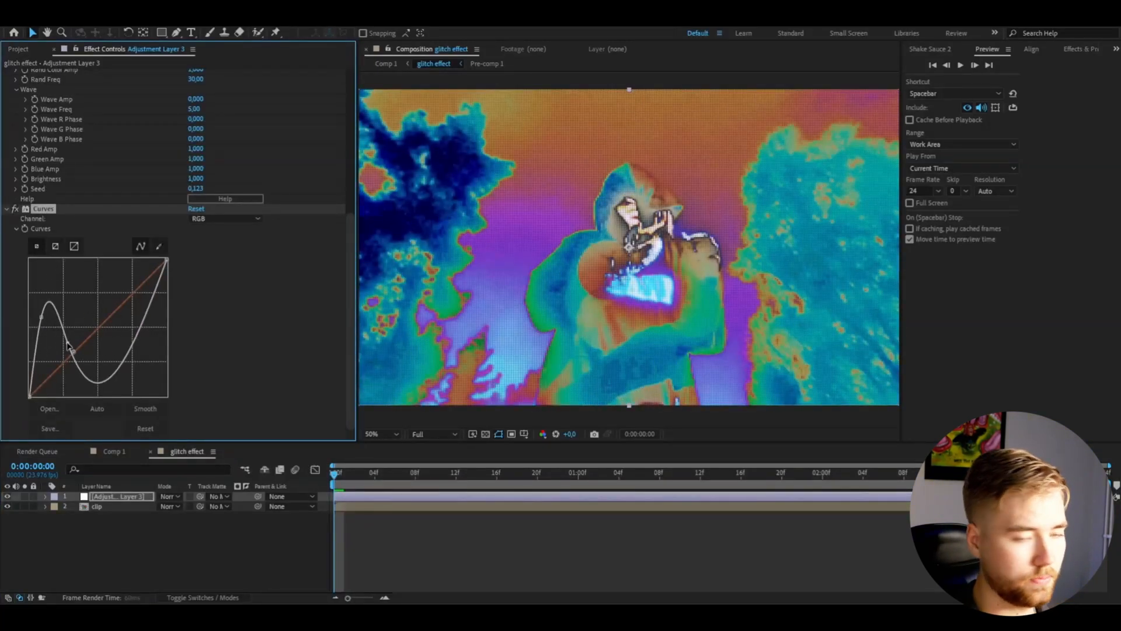
- Make the Curves RGB curve wavy, bend the Green channel, then add a 4-Color Gradient
left_click(577, 472)
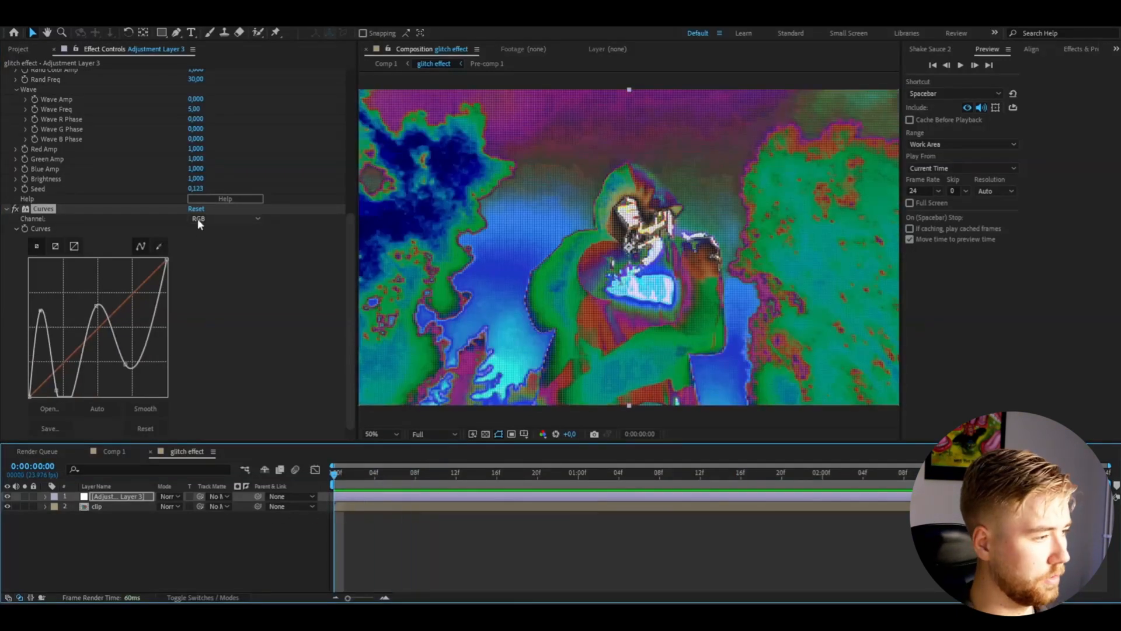
left_click(226, 218)
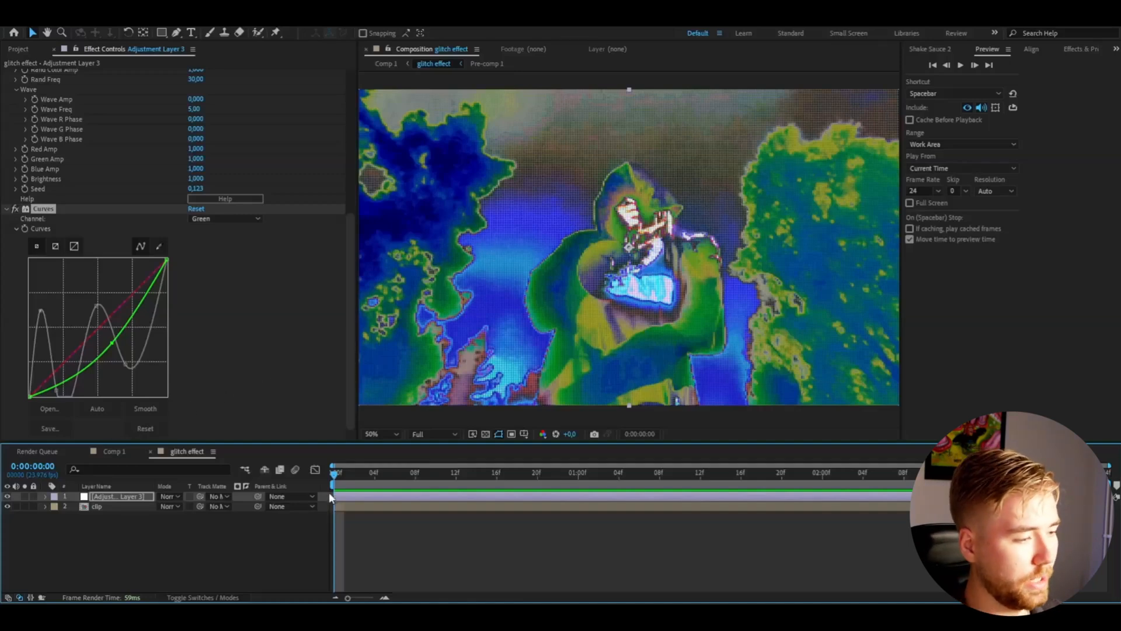
type("4")
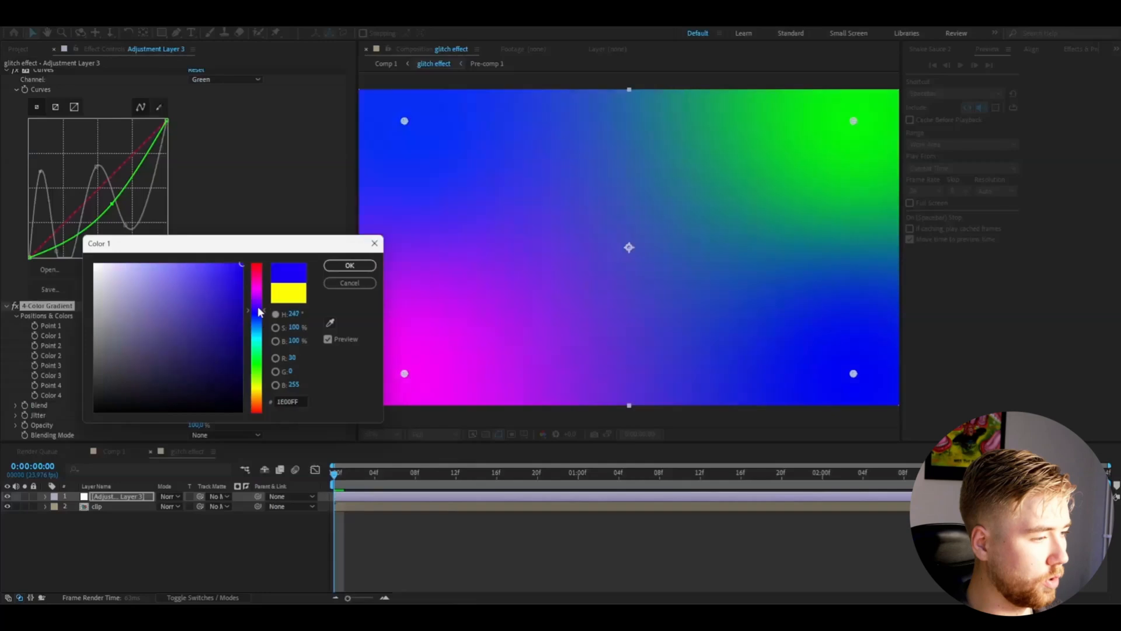
- Set the 4-Color Gradient colours to purple shades and blend it as Hue
left_click(349, 265)
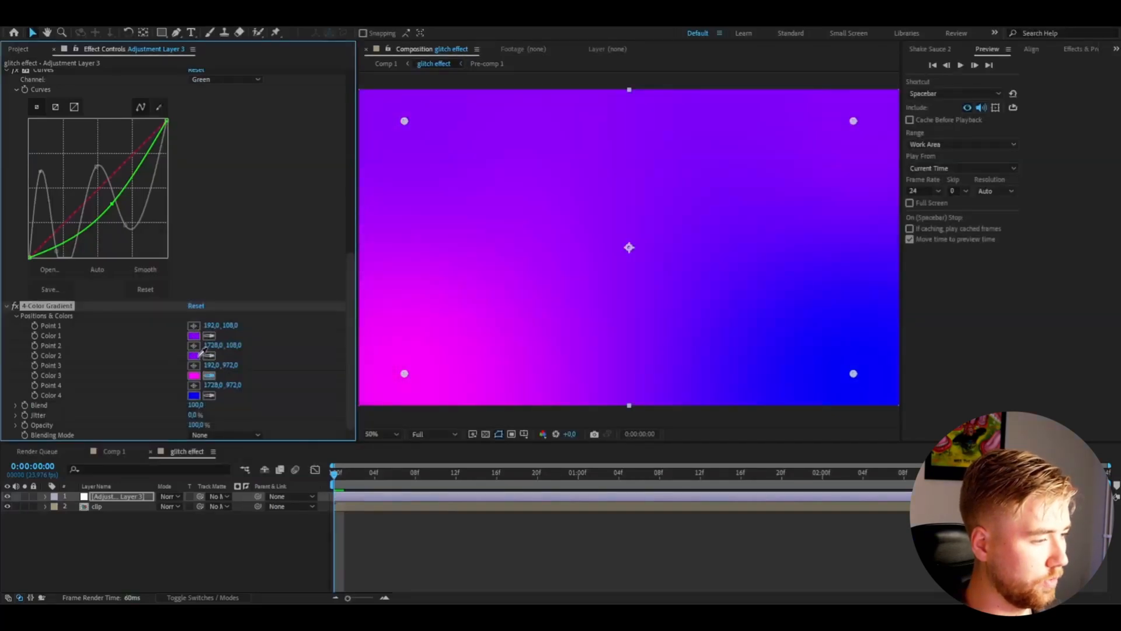
left_click(227, 434)
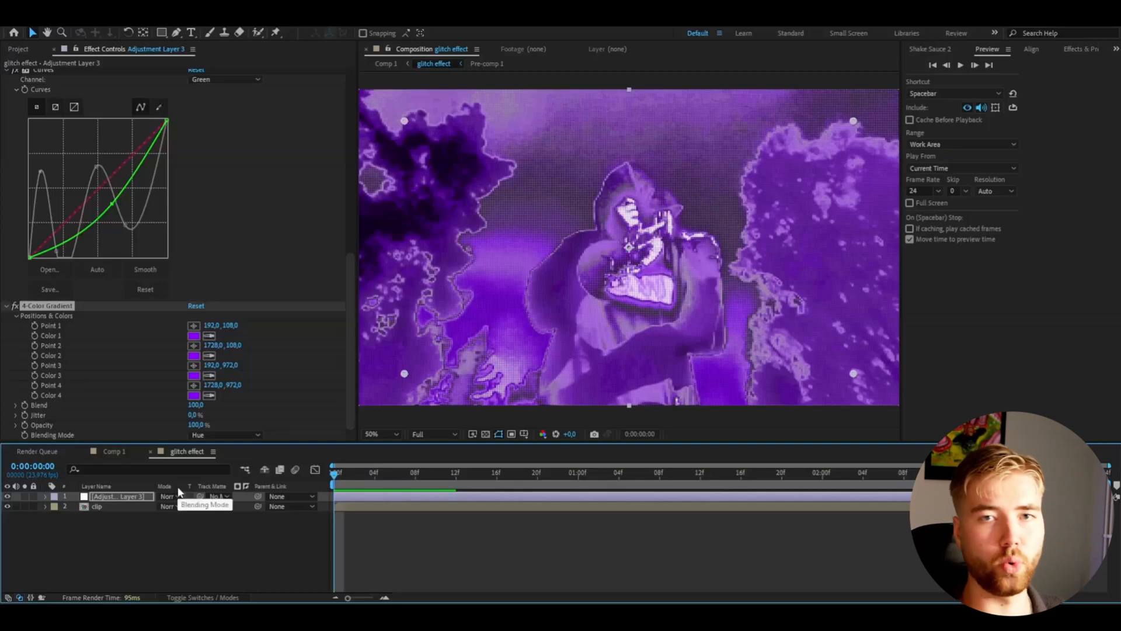
mouse_move(370, 362)
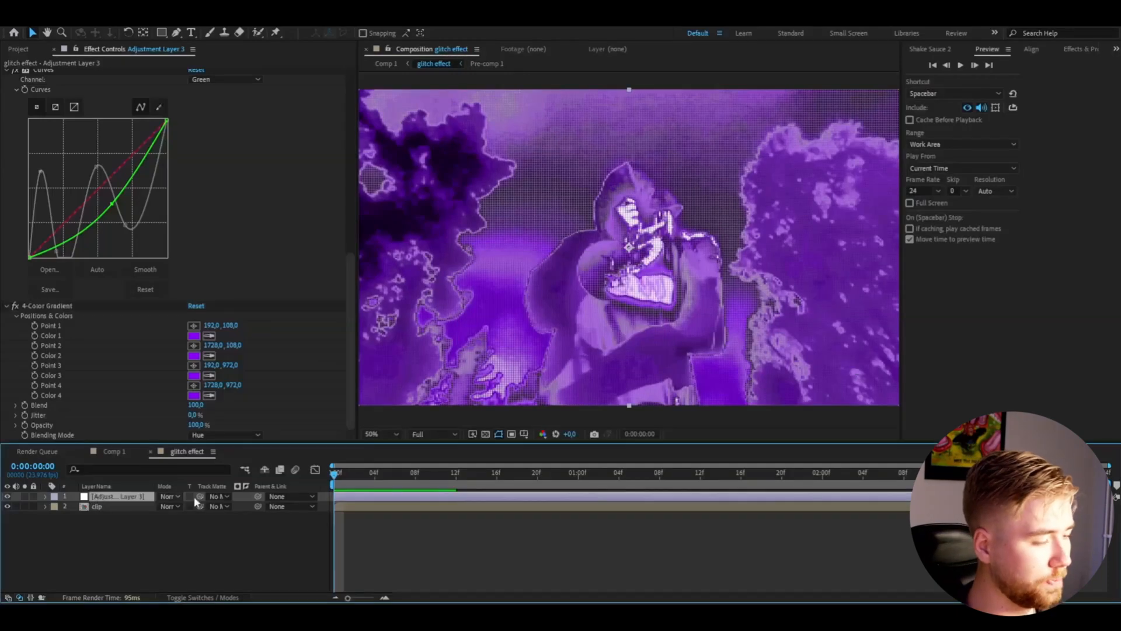
- Apply Deep Glow, 50% Noise, CC Lens with Convergence -200 and a 122% Transform scale
type("d")
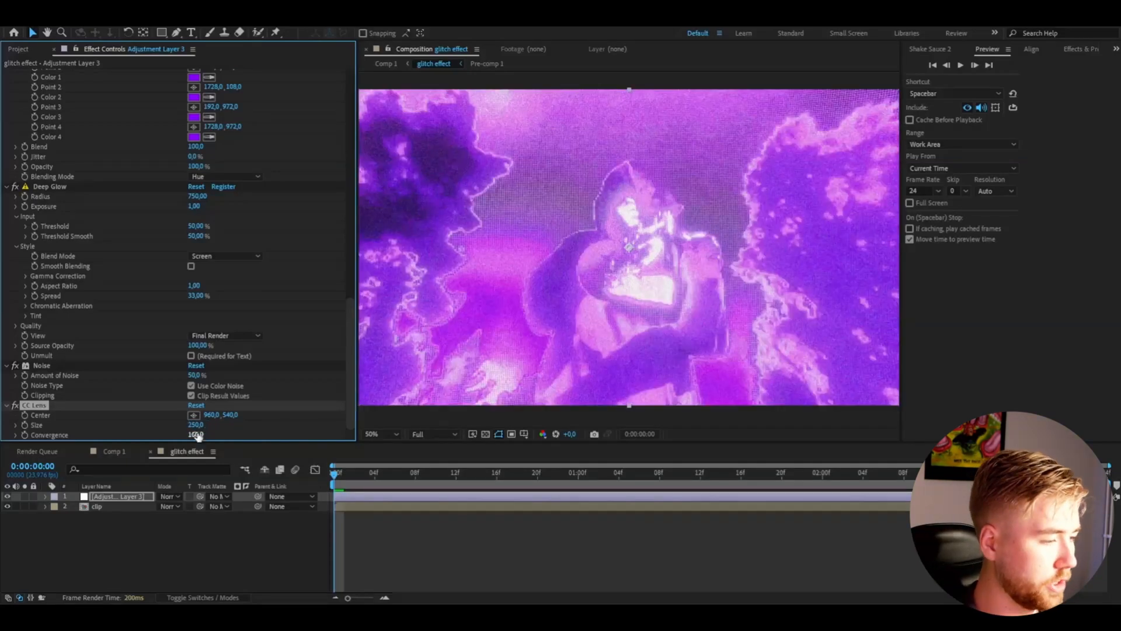
type("-200")
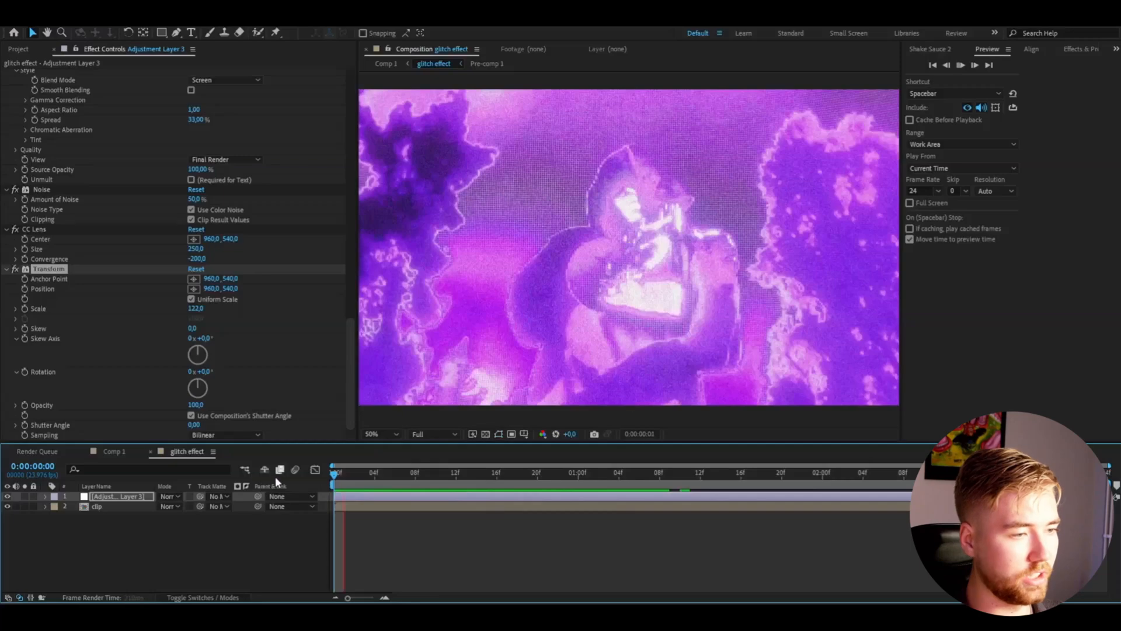
- Apply Posterize Time at 15 fps and scrub the playhead back to the start
left_click(384, 484)
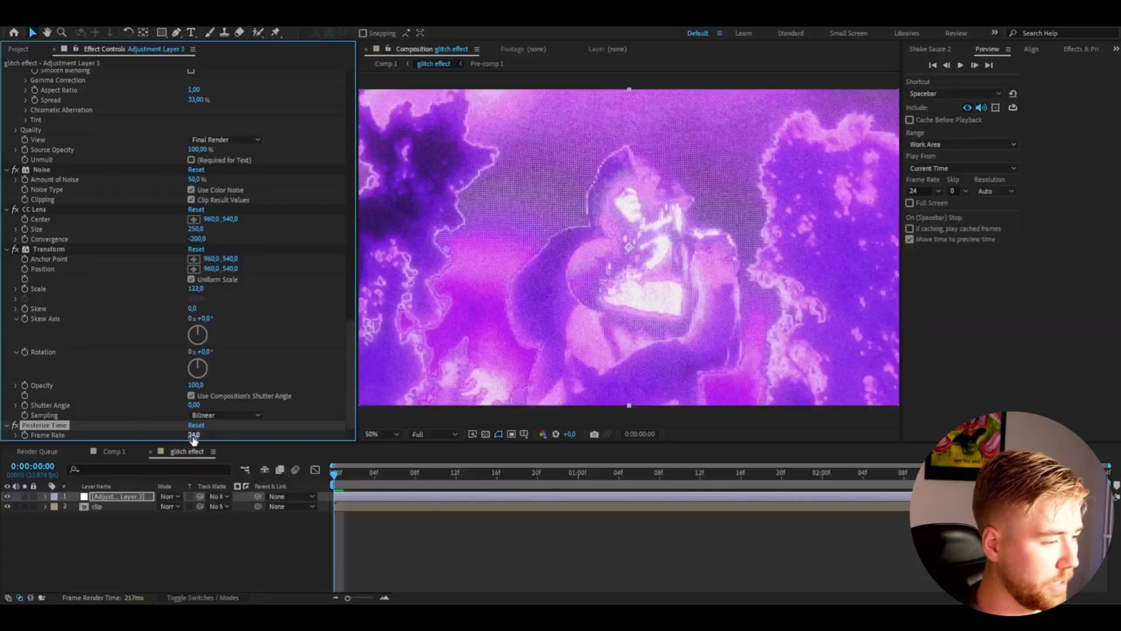
type("15.0")
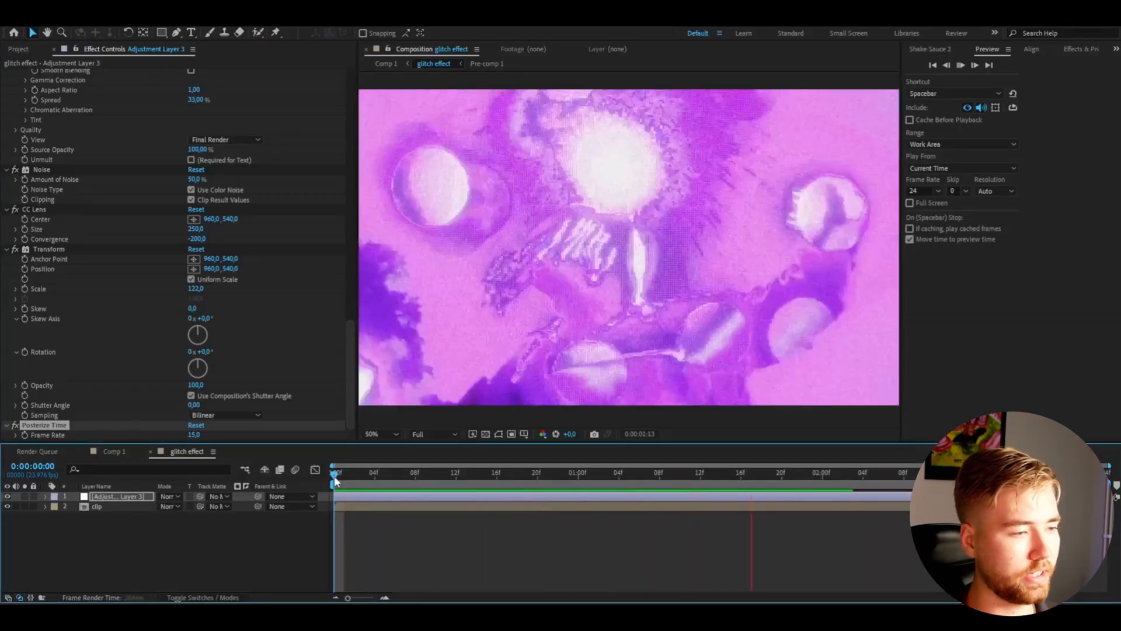
left_click_drag(334, 481, 334, 480)
type("Glitch Effect")
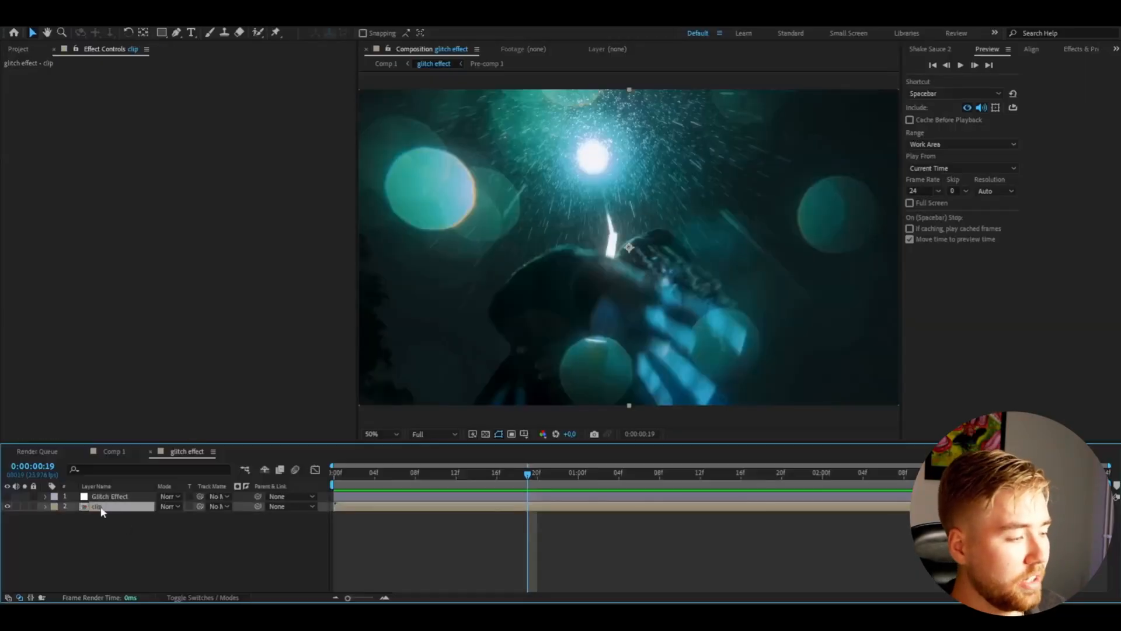
mouse_move(111, 525)
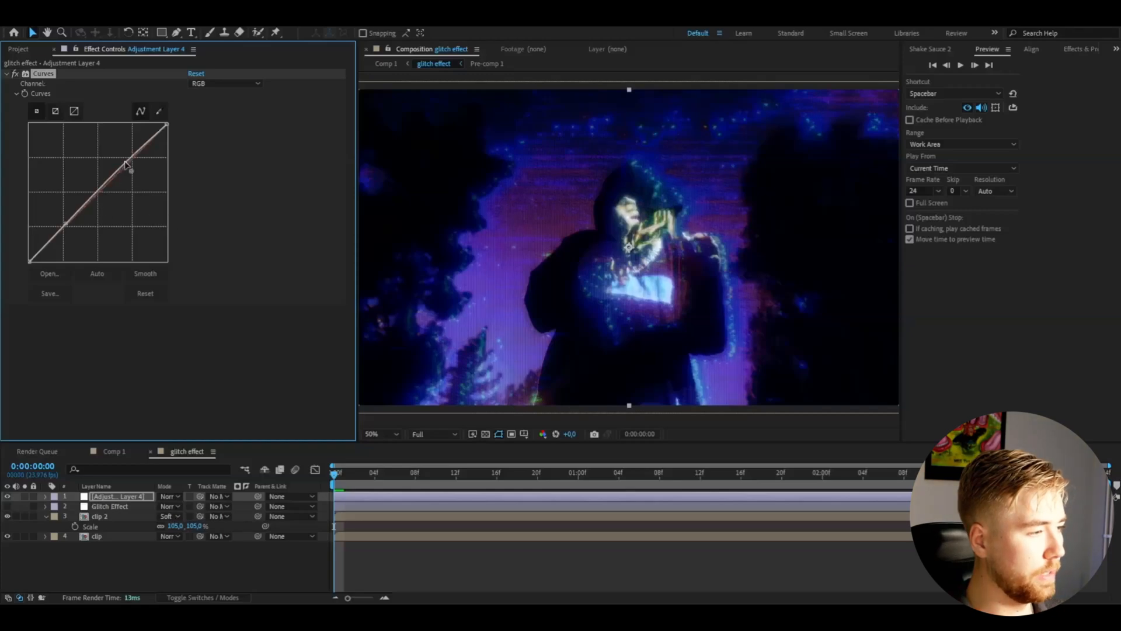
- Drag the upper RGB curve upward on the new Curves adjustment layer to brighten the composite
left_click_drag(129, 168, 118, 157)
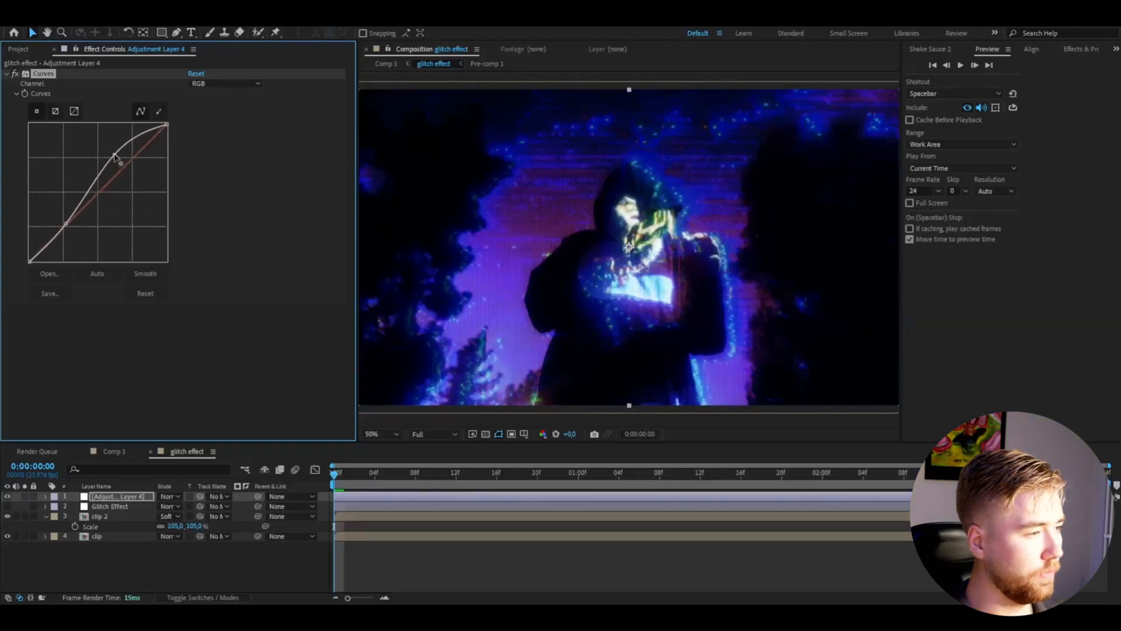